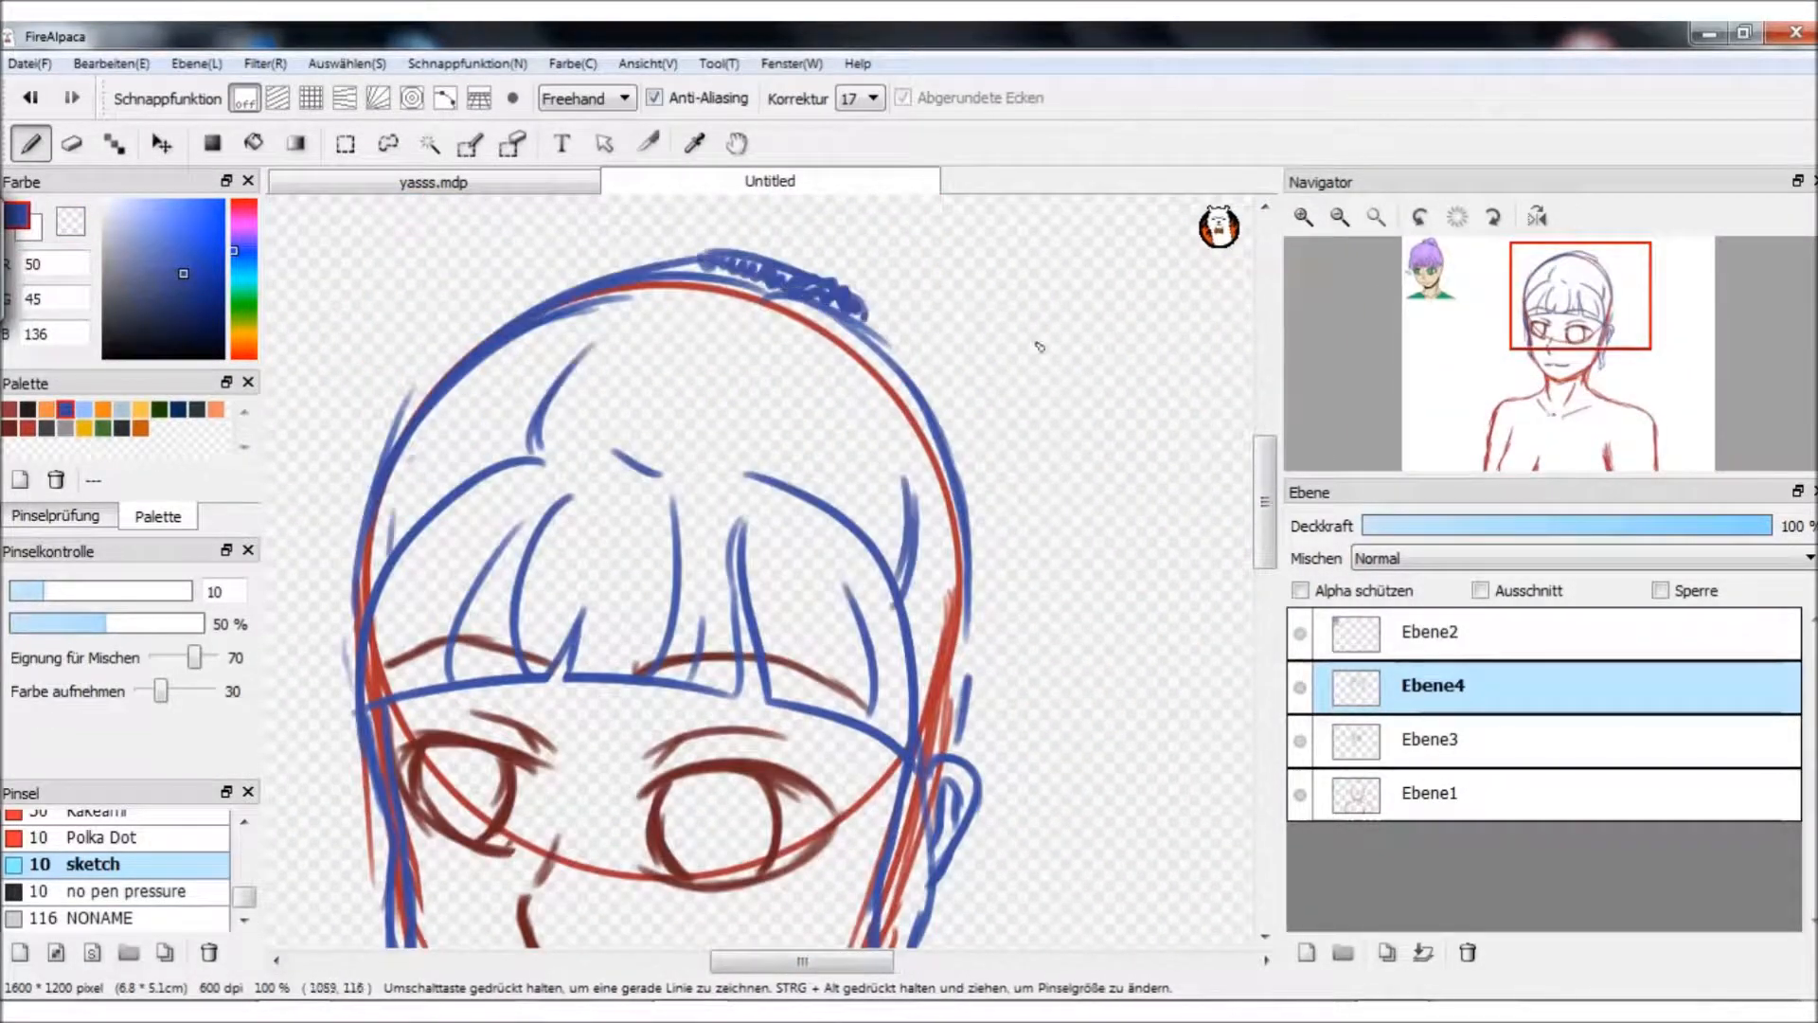
Scroll down over the canvas while refining the head, bangs and eye sketch lines.
{"action": "scroll", "scroll_direction": "down", "scroll_amount": 3}
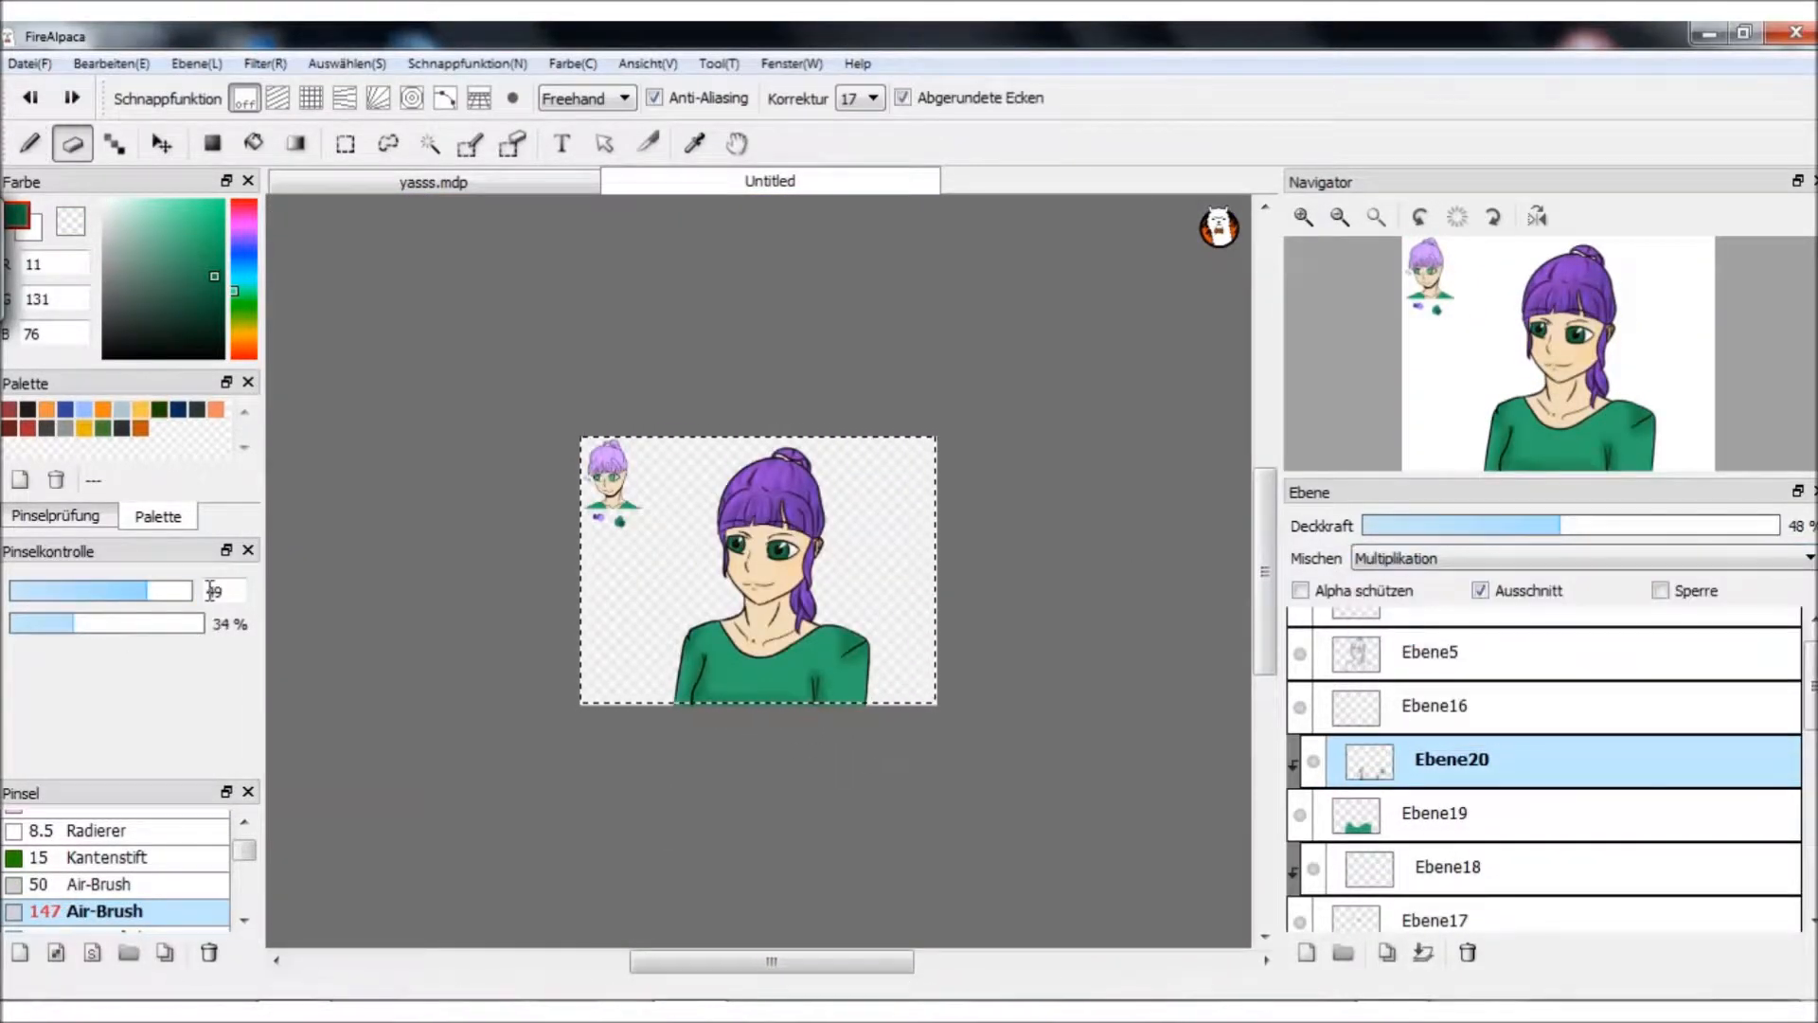
Paint shadows on layer Ebene22, then continue shading on Ebene21.
{"action": "left_click", "coordinate": [1438, 813]}
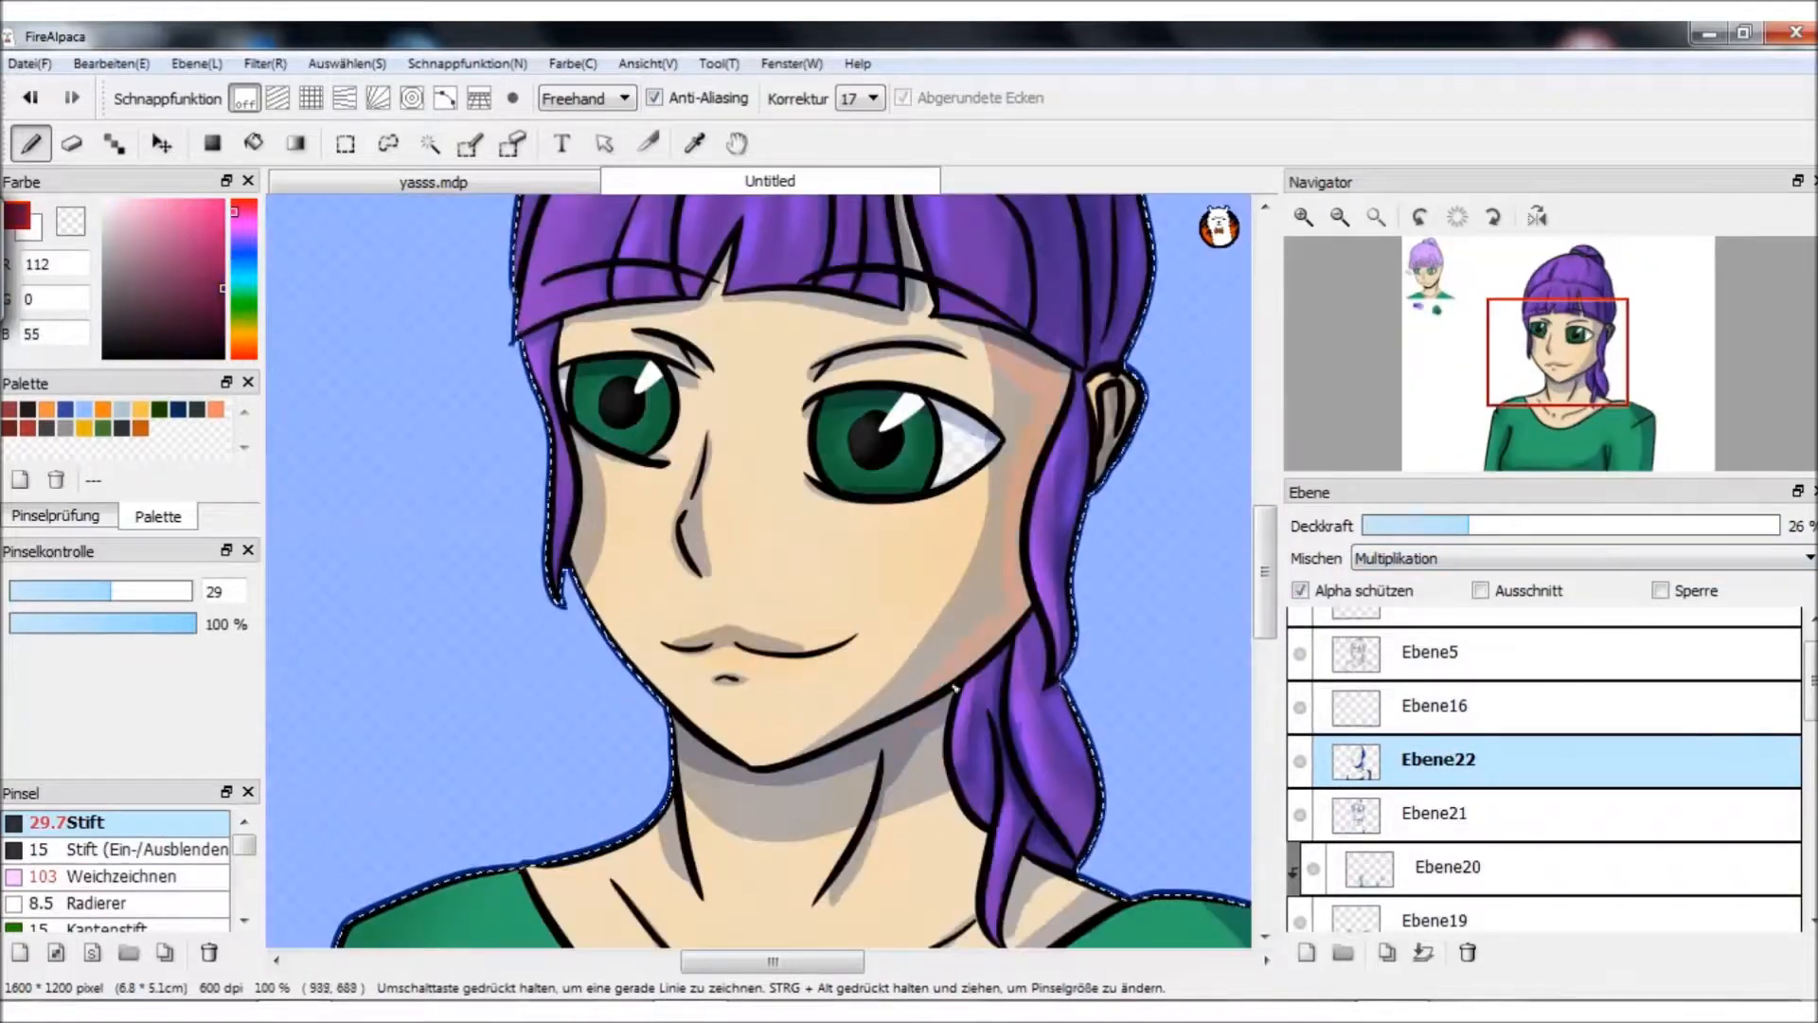
{"action": "left_click", "coordinate": [1434, 812]}
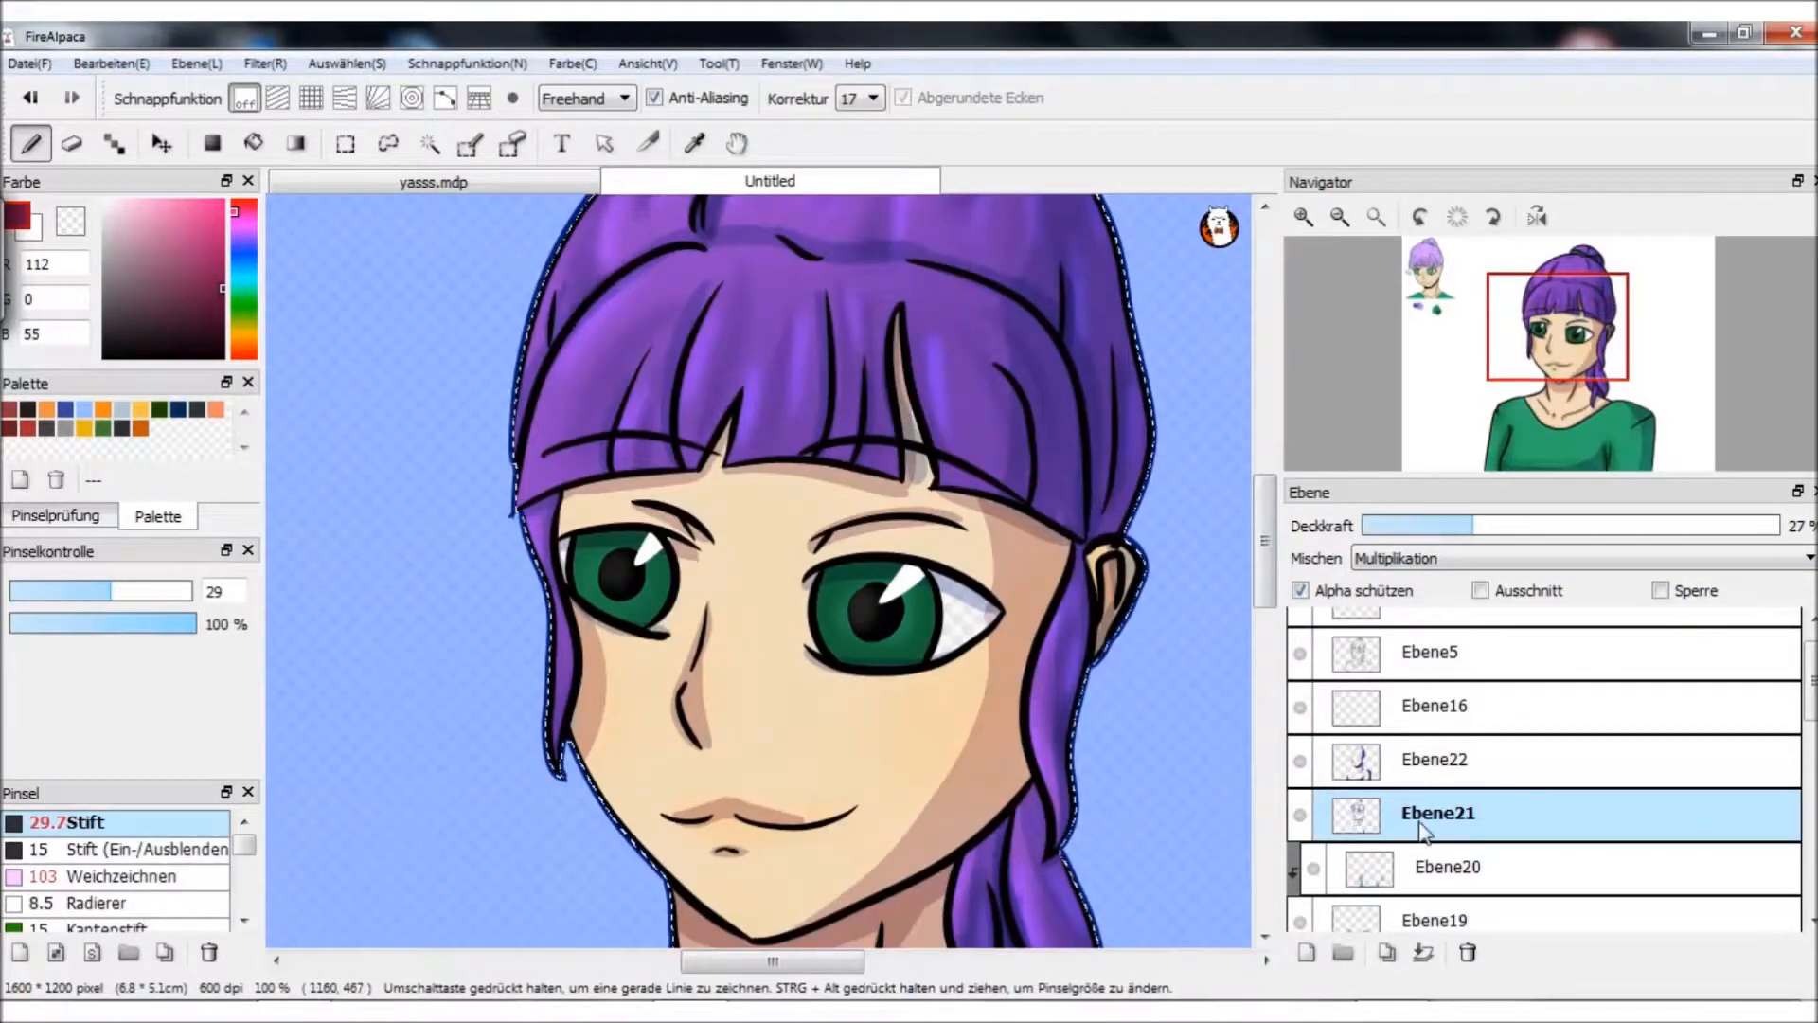